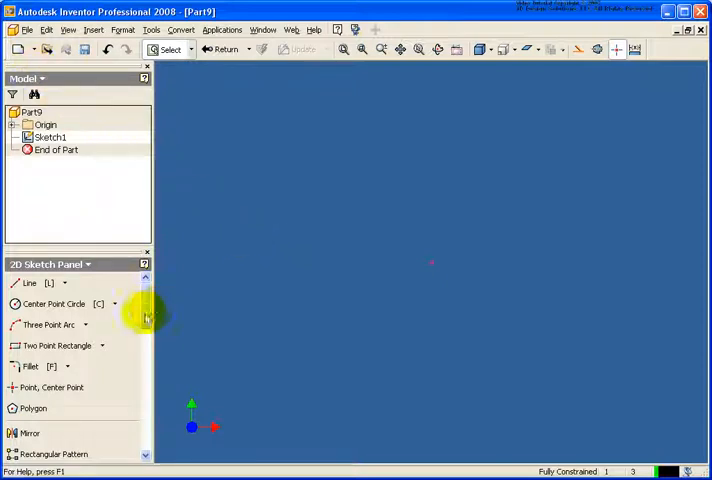
Step: Draw a two-point rectangle, dimension its width and height, and finish the sketch
click(56, 346)
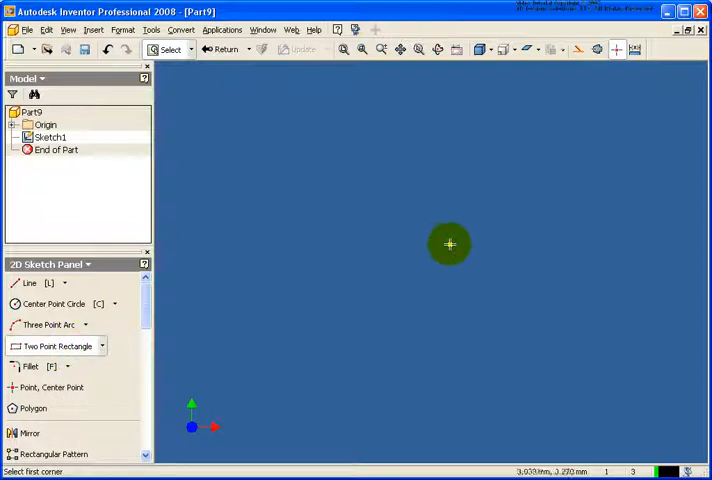
drag(448, 244, 624, 120)
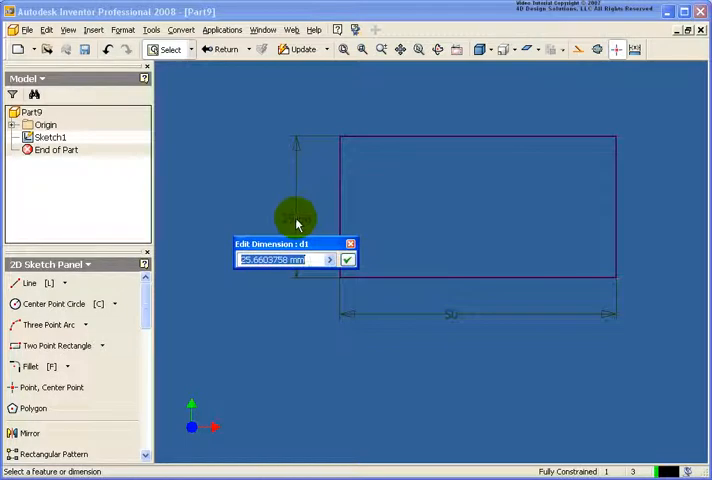
click(348, 260)
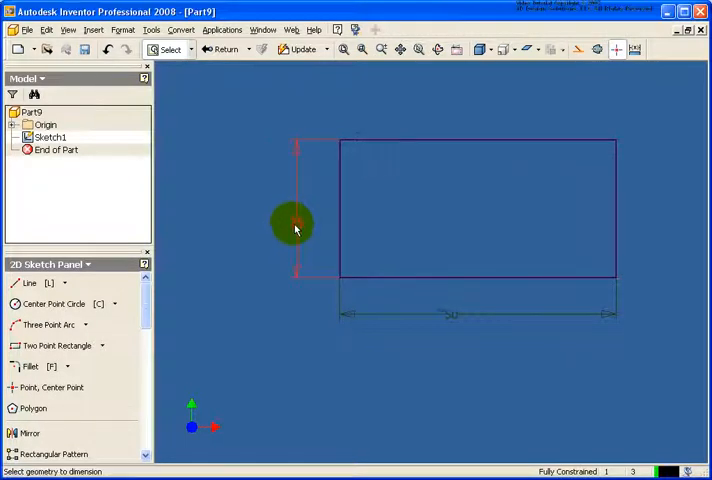
click(222, 50)
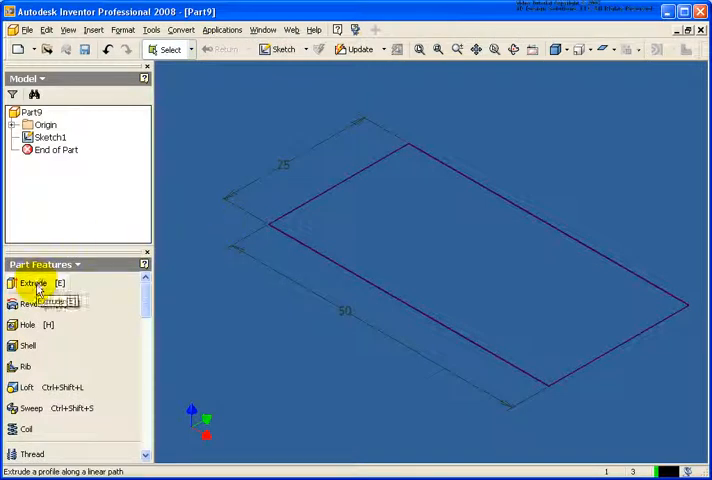
Step: Extrude the rectangle profile 20 mm with Surface output to form an open thin-walled box
click(32, 284)
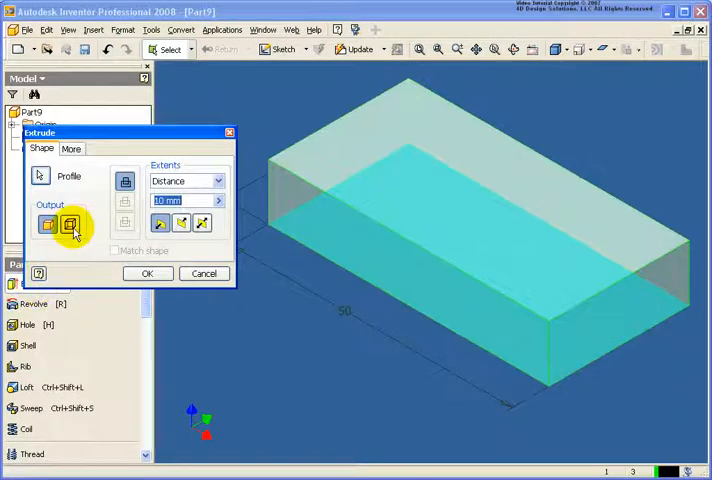
click(72, 224)
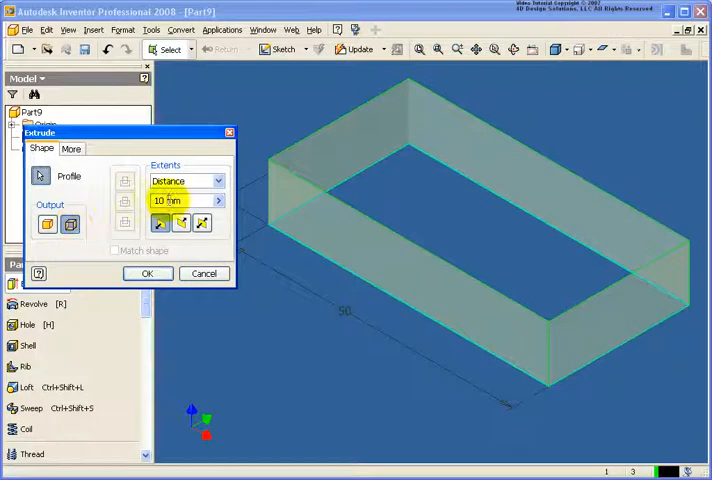
text(20)
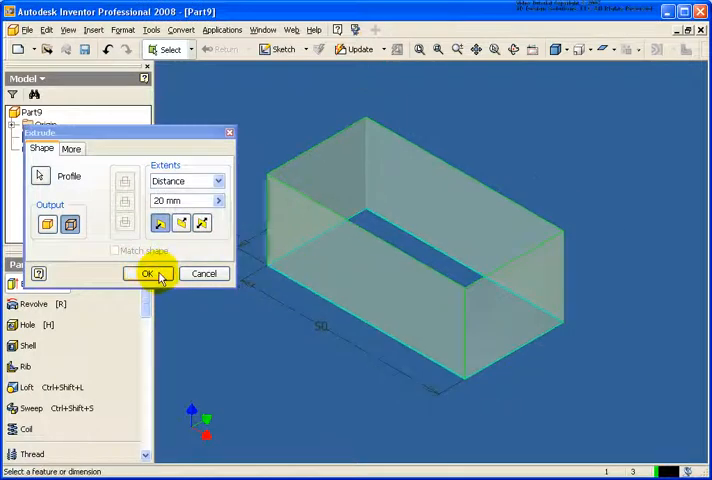
click(146, 272)
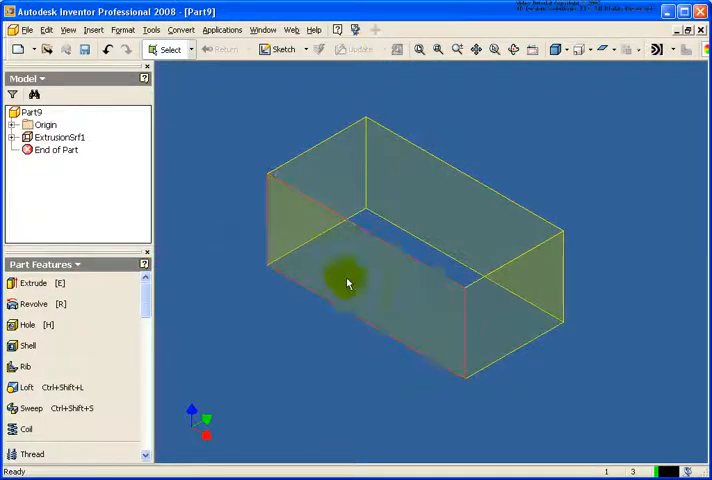
drag(348, 282, 360, 292)
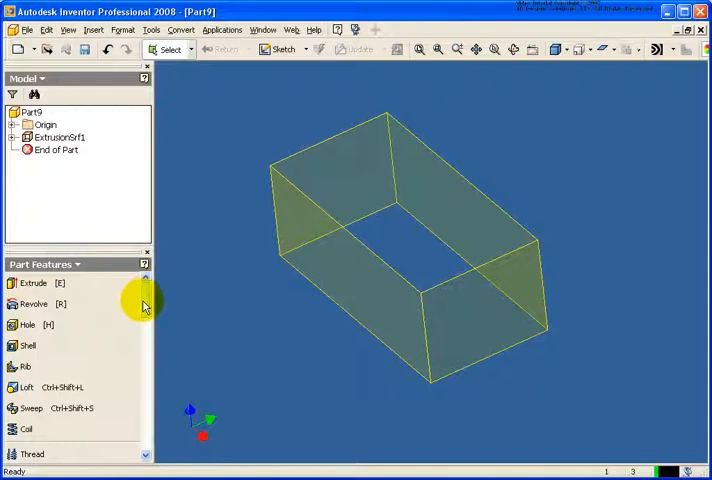
Step: Edit Fillet1 from the browser so one end's vertical corners use a 10 mm radius
scroll(down, 3)
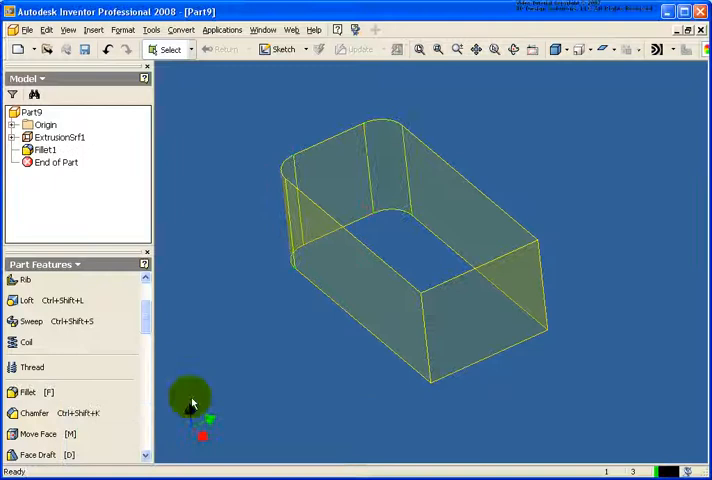
click(56, 136)
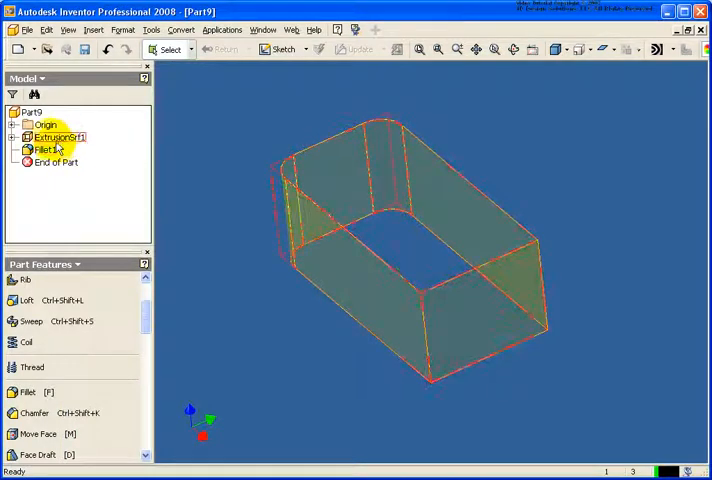
click(44, 148)
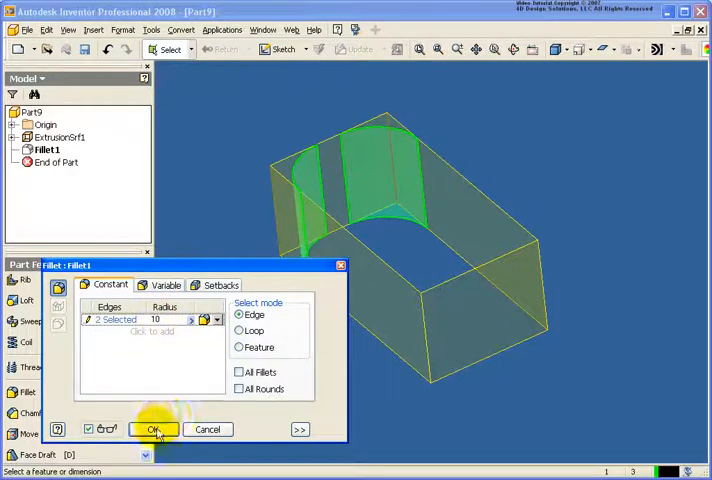
click(152, 428)
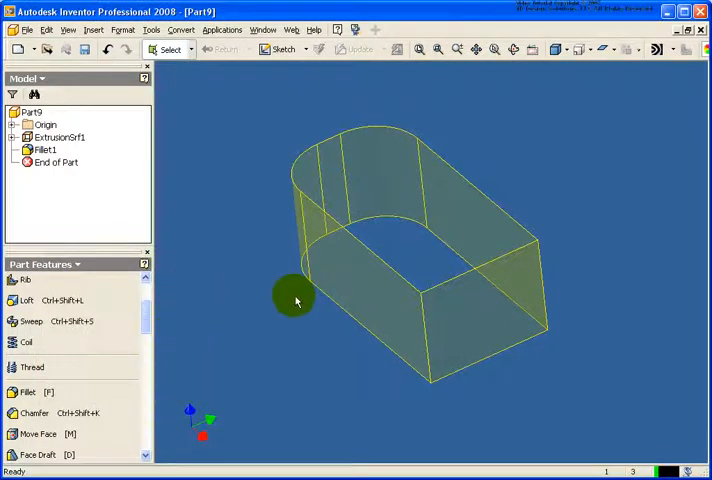
mouse_move(150, 320)
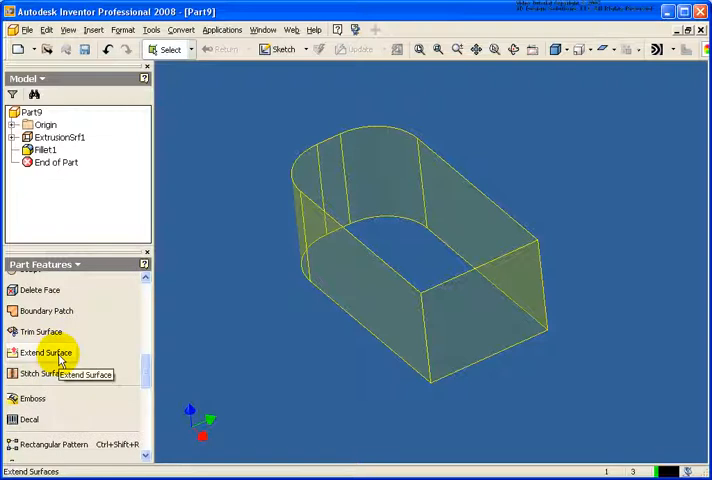
Step: Extend the top edge chain of the surface walls by 15 mm (Extend1)
click(44, 352)
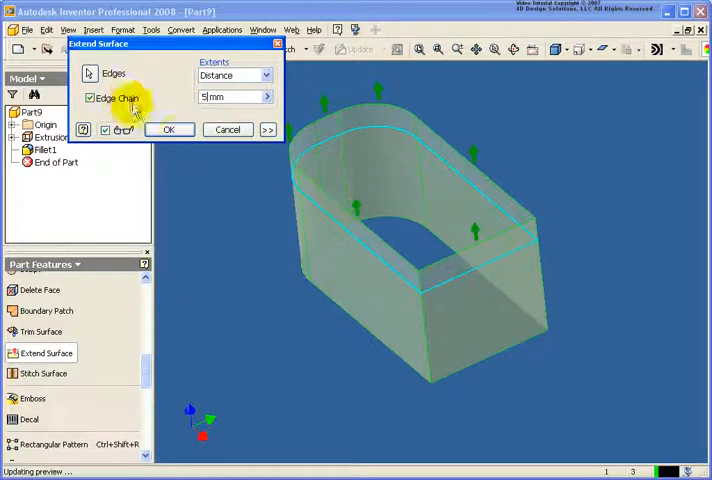
click(168, 128)
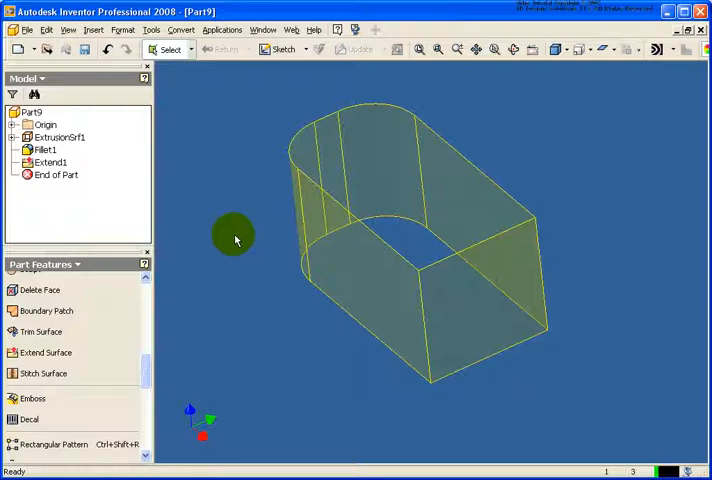
mouse_move(46, 312)
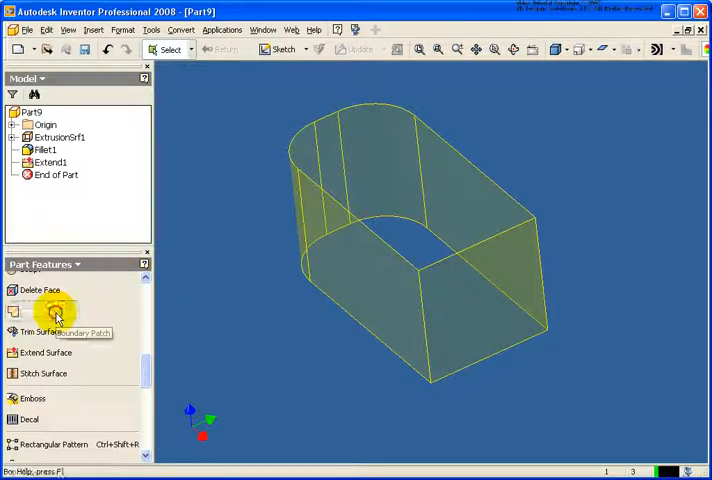
Step: Cap the top and bottom edge loops of the box with two Boundary Patch features
click(46, 312)
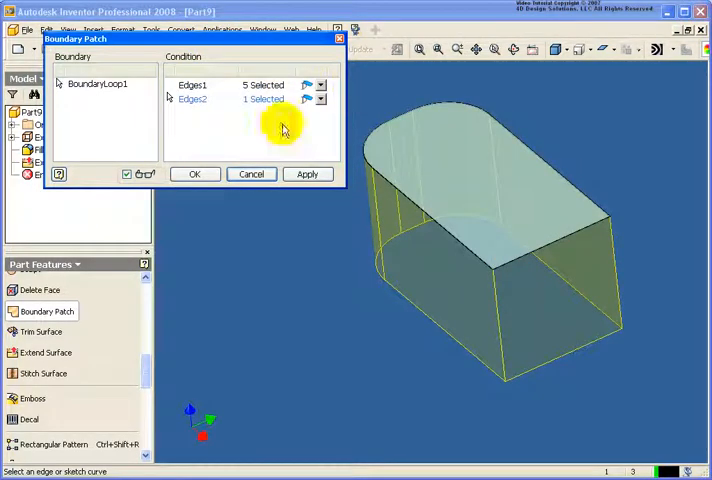
click(308, 172)
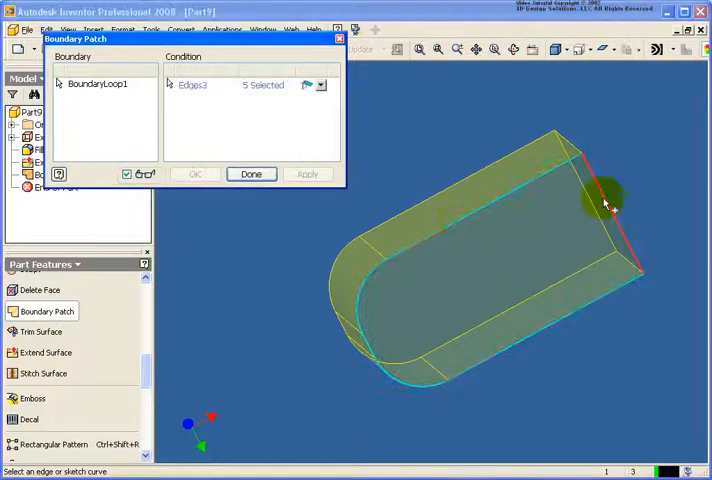
click(308, 174)
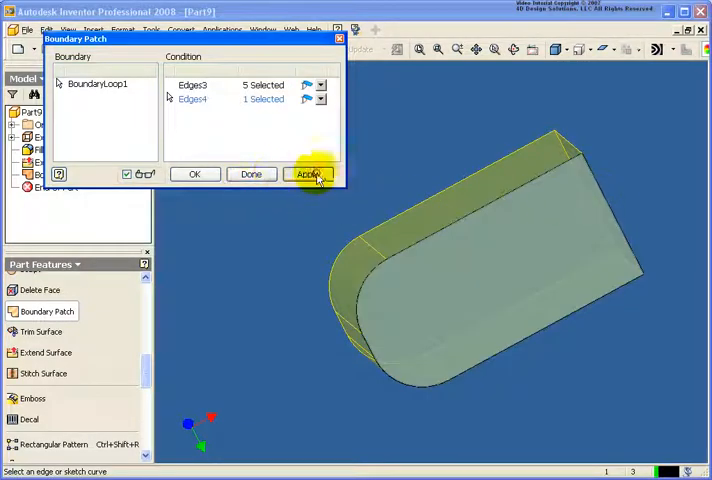
click(310, 174)
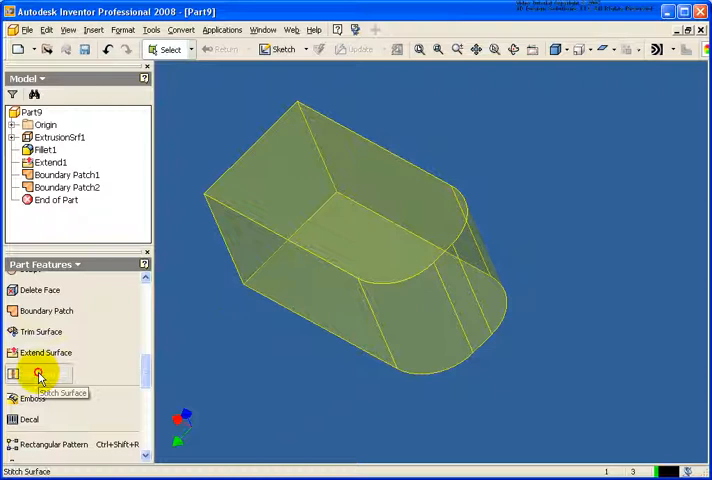
Step: Stitch the walls and both patches into one closed solid body (Stitch Surface1)
click(40, 372)
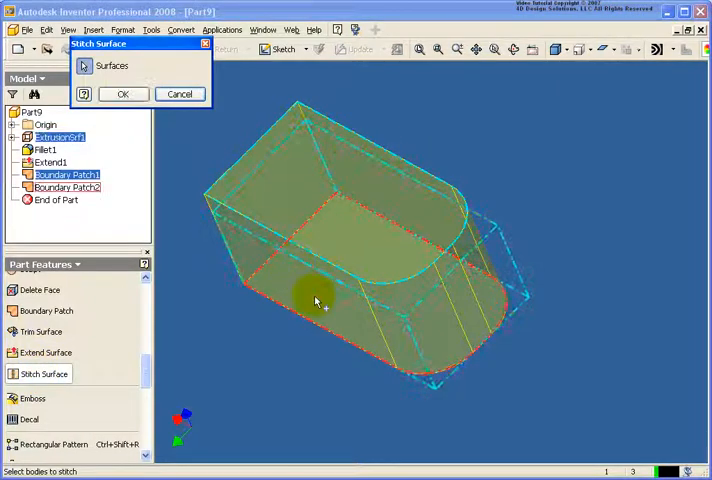
click(122, 92)
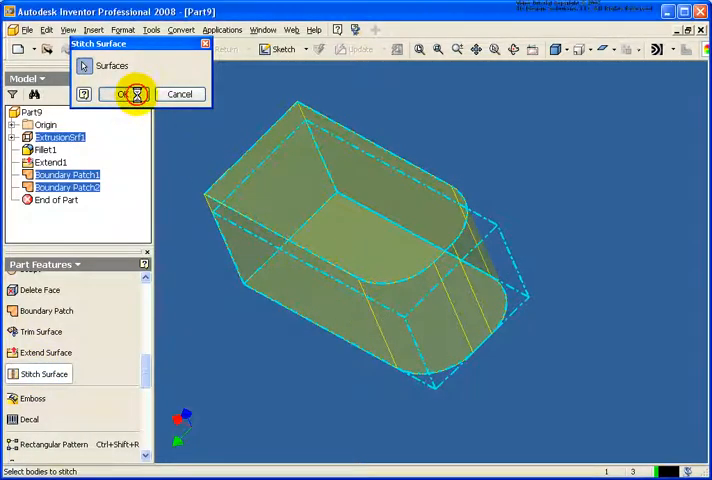
click(120, 94)
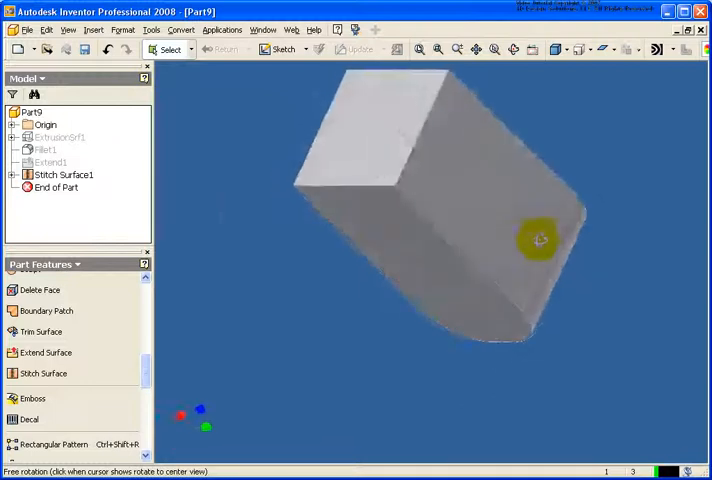
drag(540, 240, 370, 144)
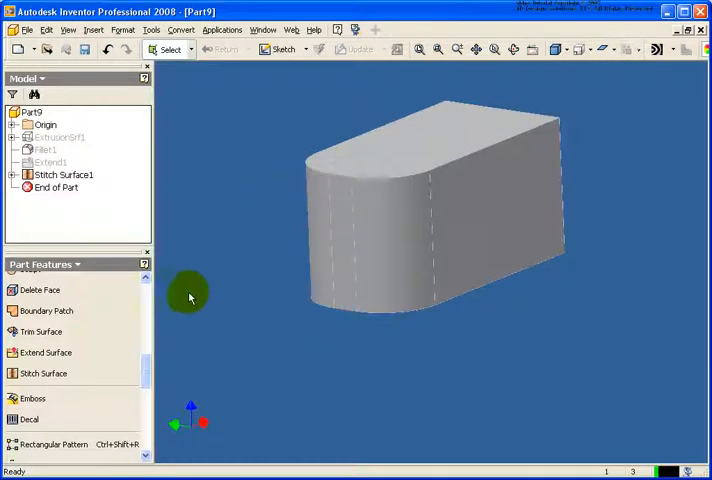
mouse_move(40, 290)
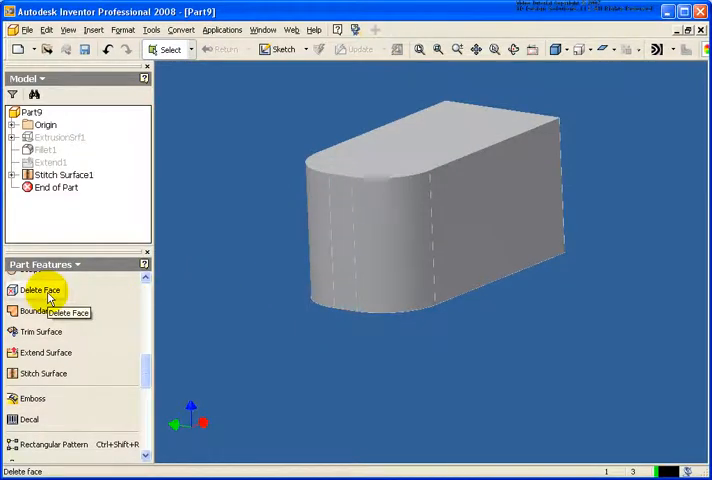
Step: Delete the solid's top face (Delete Face1) and start Sketch2 on a side wall
click(40, 290)
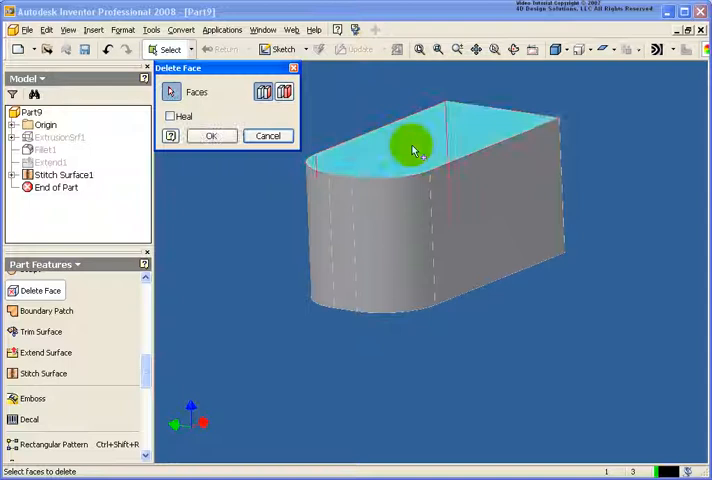
click(210, 136)
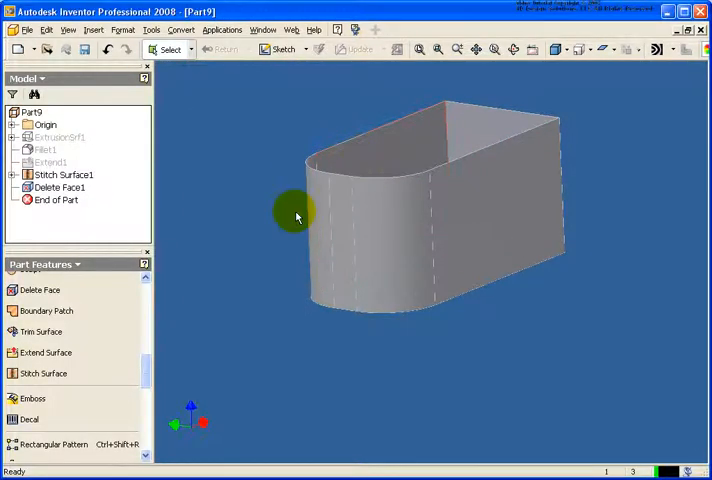
click(32, 112)
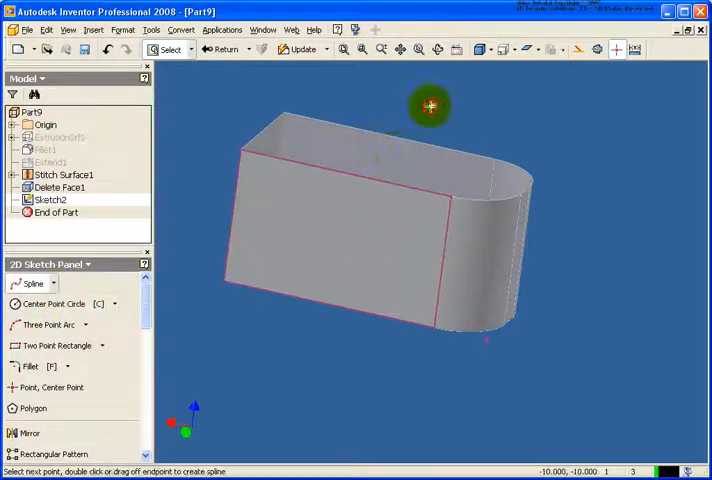
Step: Sketch a spline and extrude it as a 30 mm surface in both directions through the body (Extrusion2)
drag(432, 106, 382, 372)
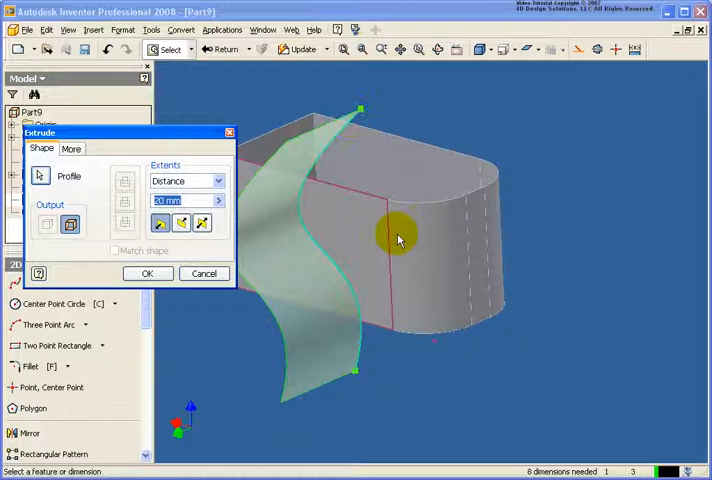
click(180, 222)
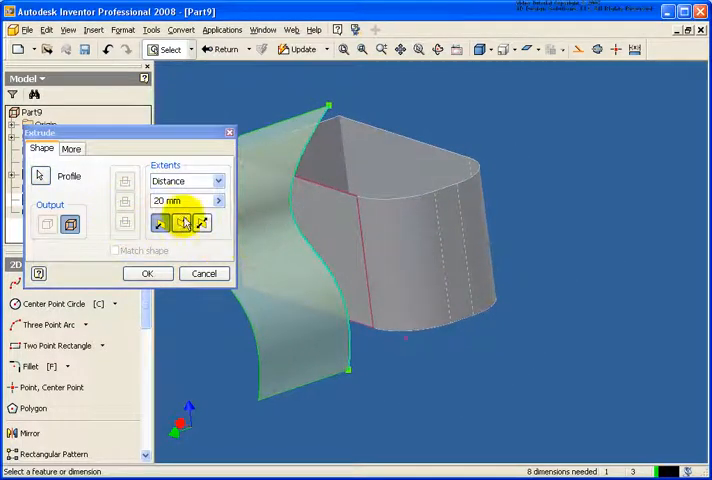
click(180, 224)
text(30)
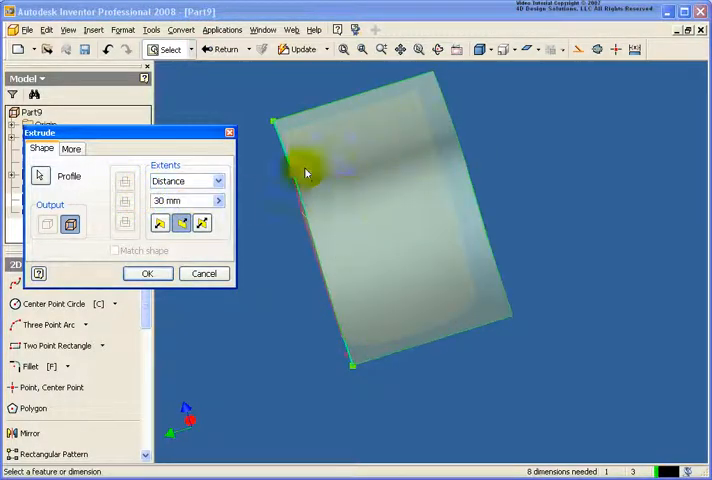
drag(308, 172, 472, 238)
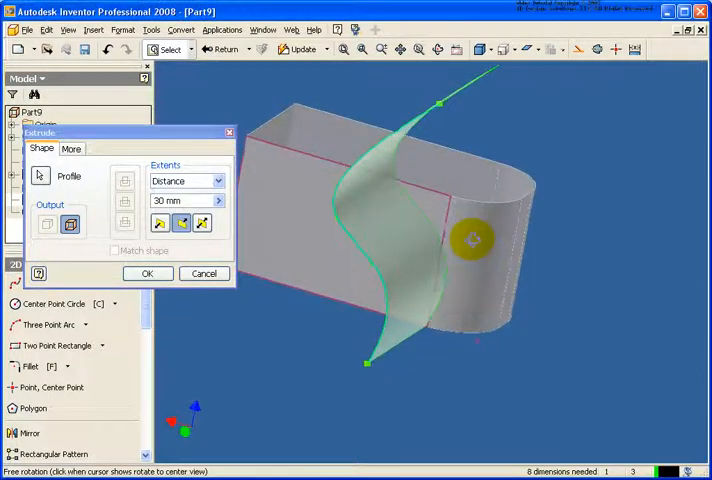
click(148, 272)
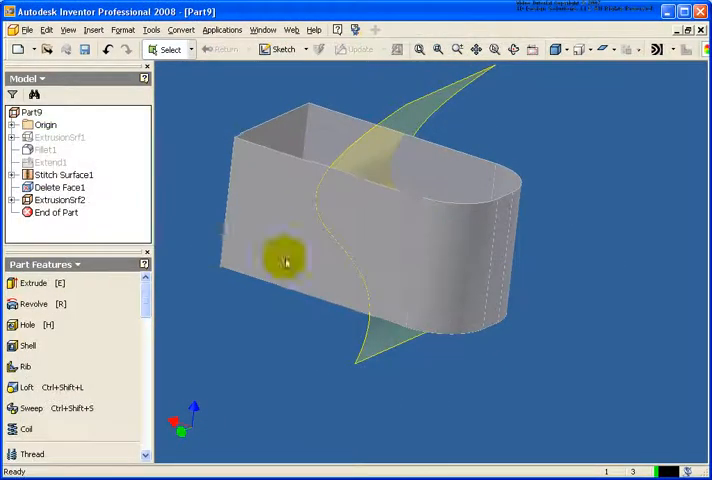
drag(284, 260, 344, 244)
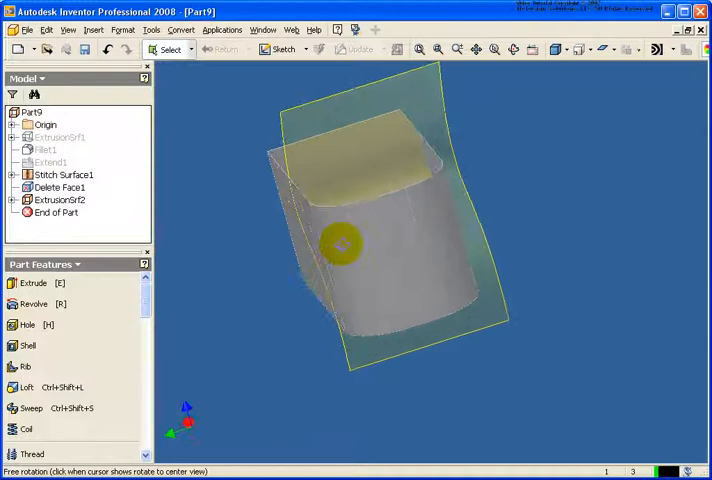
drag(342, 244, 398, 258)
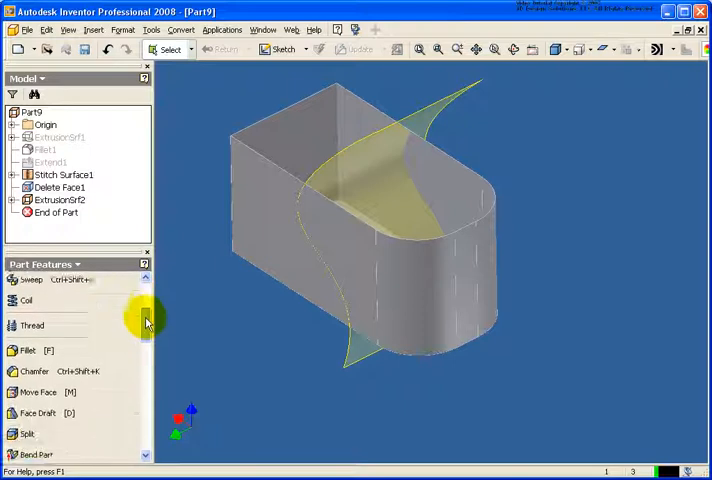
Step: Trim away the body's front portion using the wavy surface as cutting tool (Trim1)
scroll(down, 3)
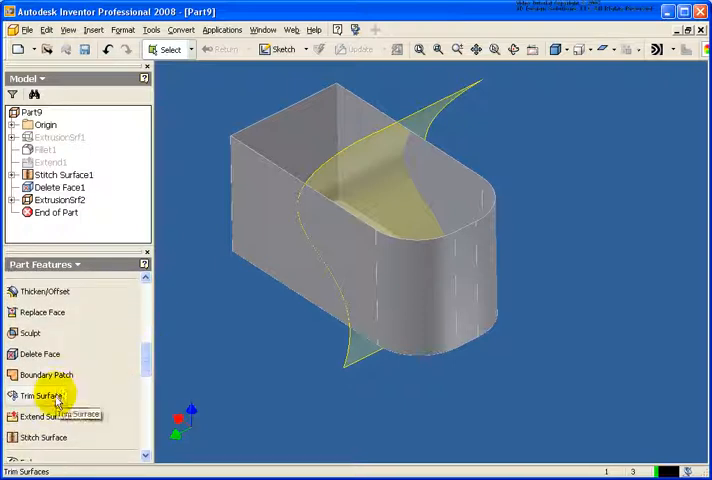
click(42, 396)
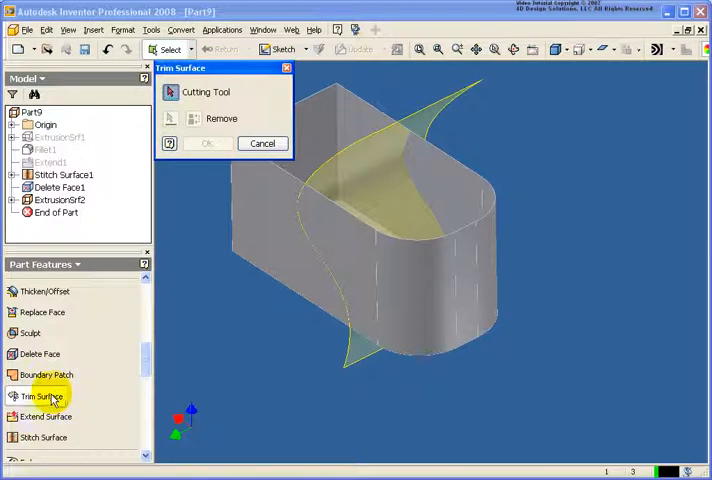
click(462, 90)
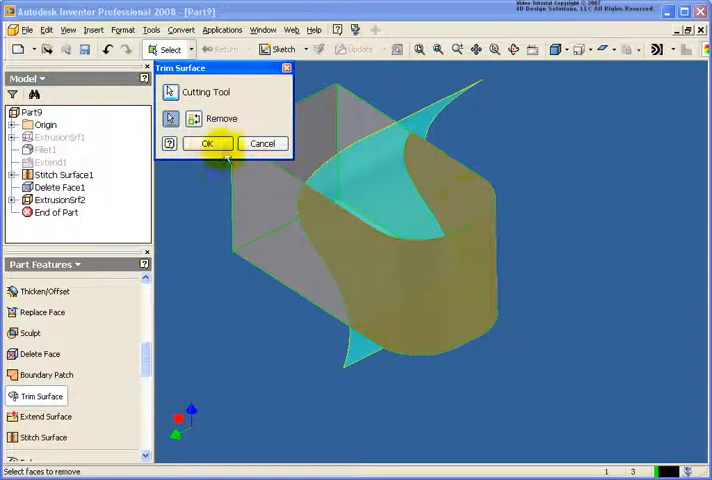
click(208, 144)
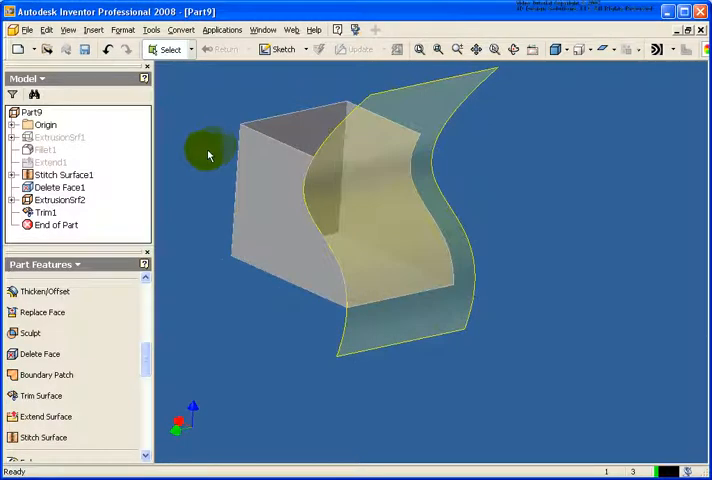
Step: Turn off visibility of ExtrusionSrf2 so only the trimmed body with its curved edge shows
right_click(58, 200)
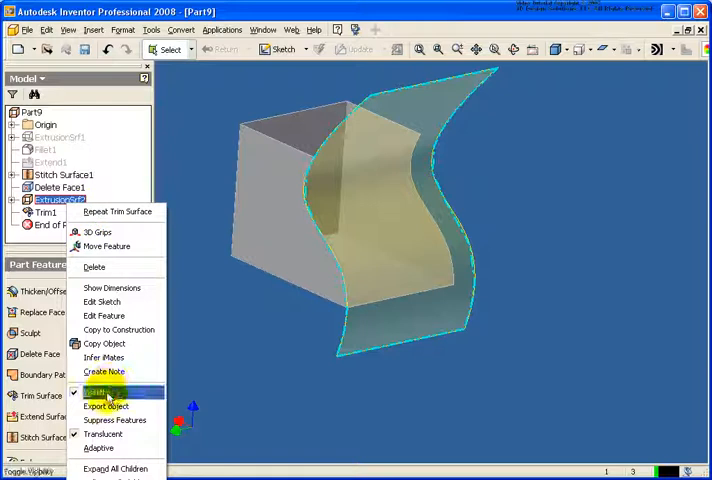
click(96, 392)
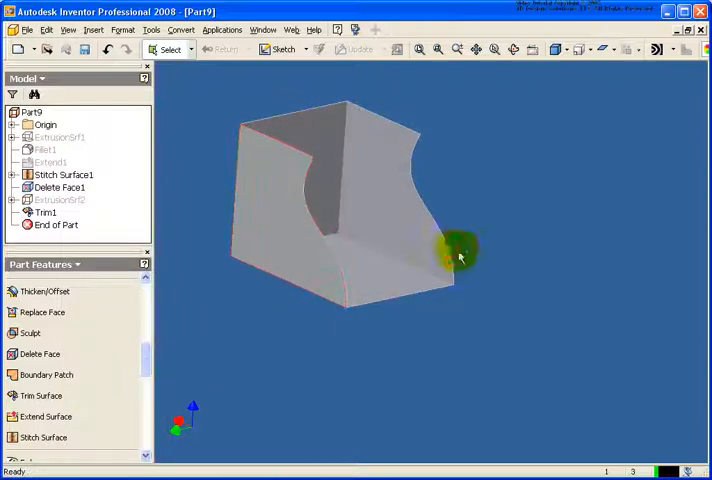
drag(460, 250, 344, 270)
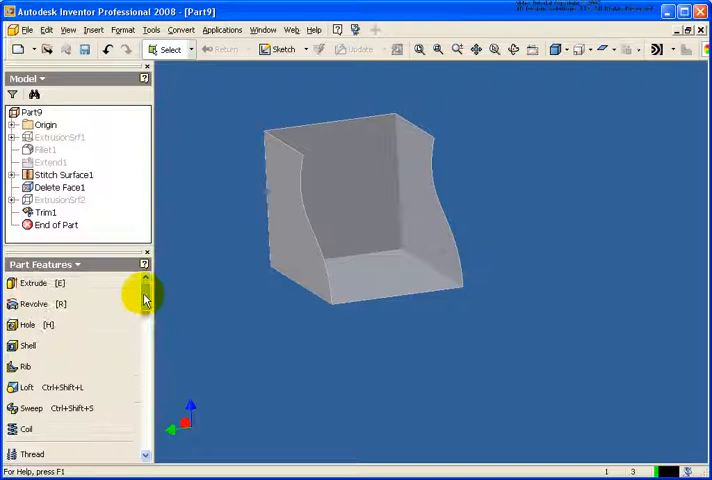
scroll(down, 3)
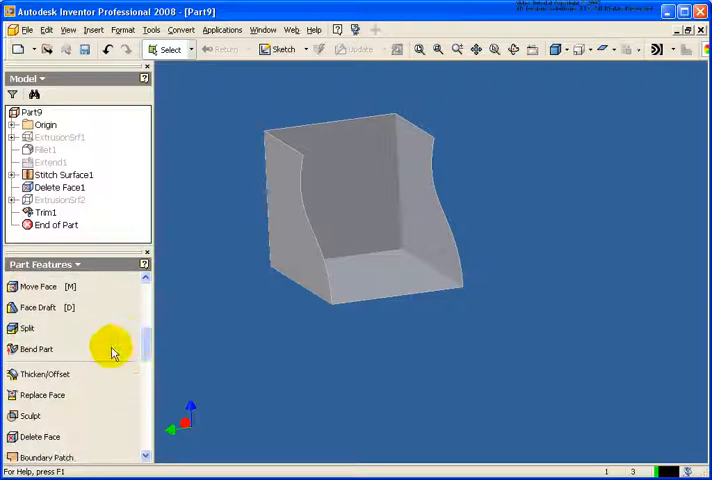
Step: Thicken the trimmed quilt 1 mm in the chosen direction, creating Thicken1
click(44, 372)
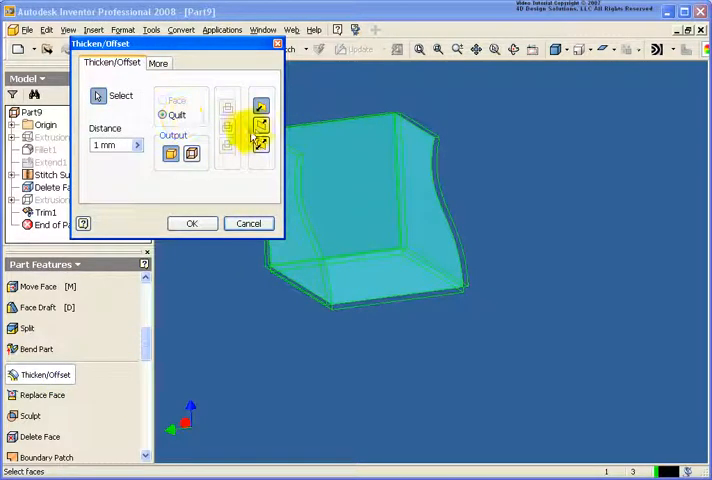
click(260, 126)
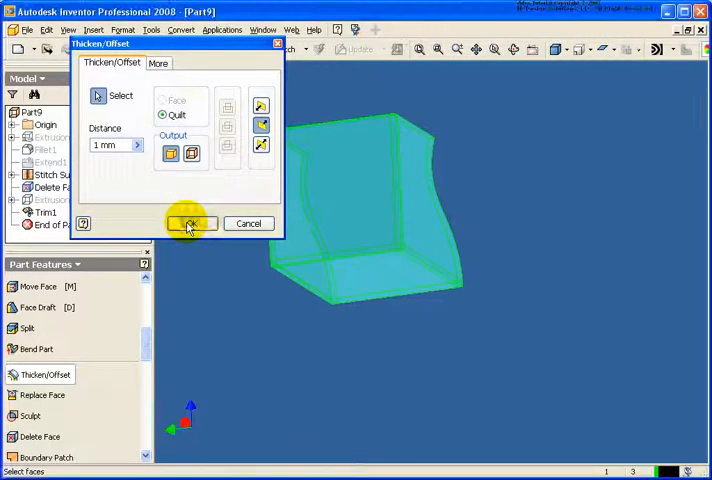
click(190, 224)
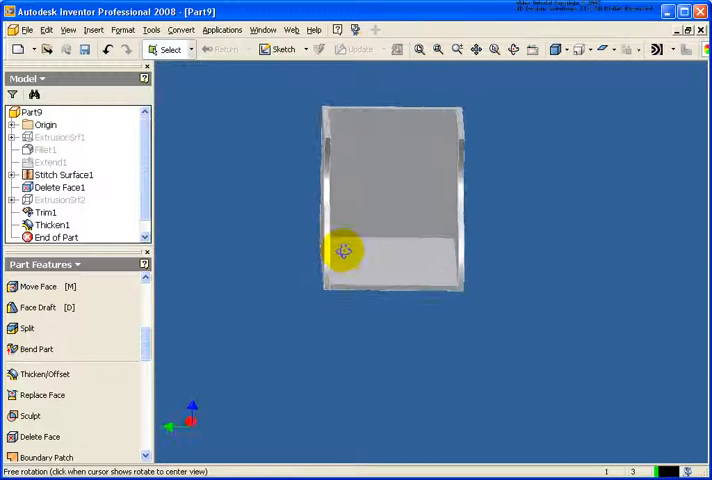
Step: Switch over to the separate block part via the Window menu
click(32, 112)
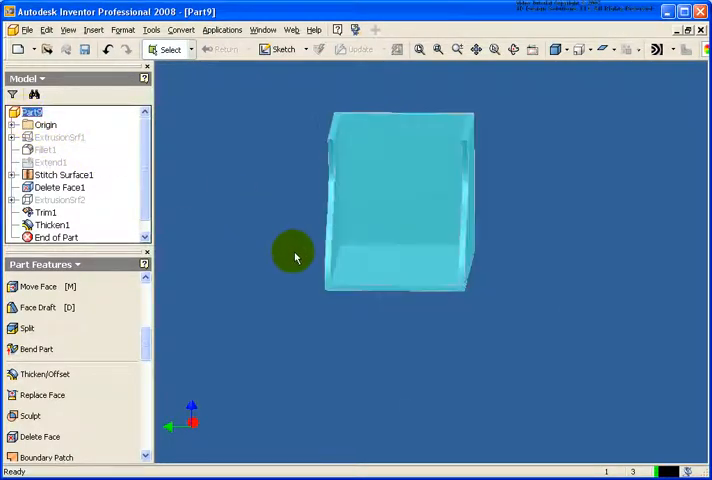
click(264, 28)
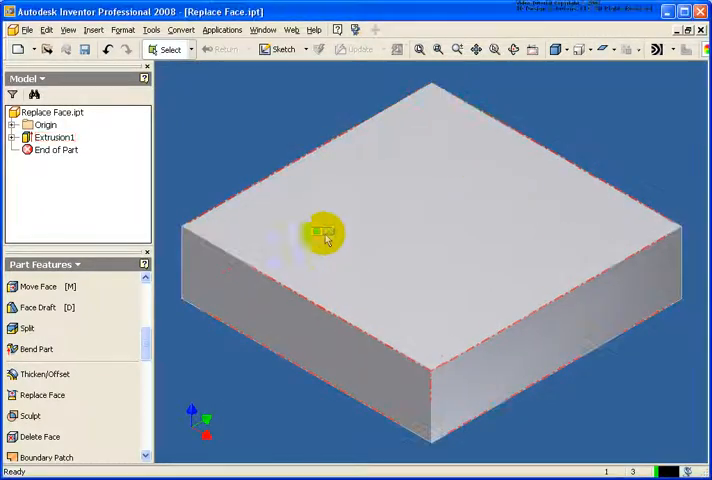
Step: Sketch the first wavy spline curve over the block as Sketch2
click(320, 236)
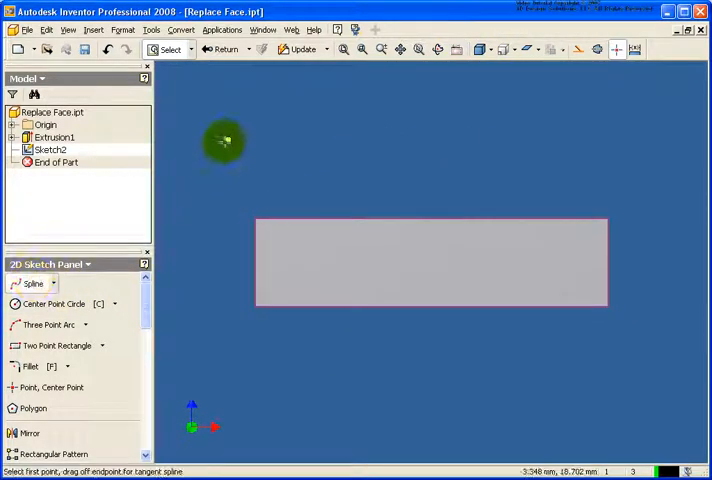
drag(224, 140, 616, 148)
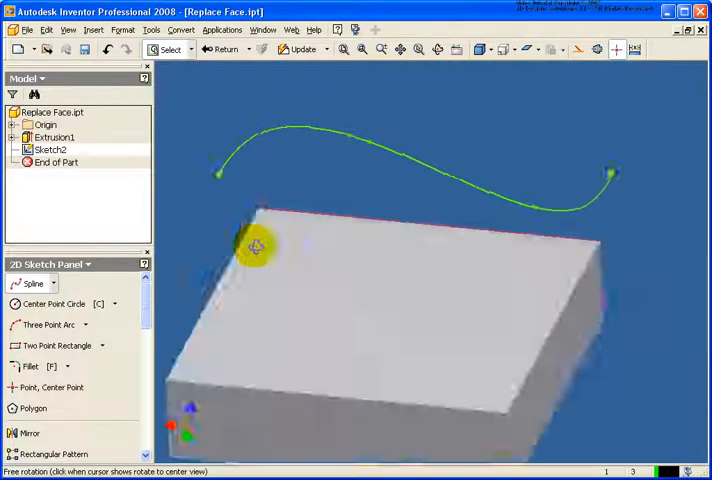
click(208, 48)
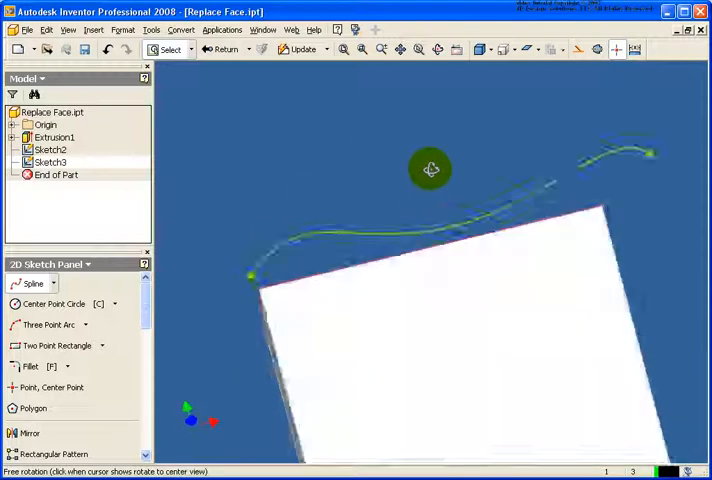
Step: Sketch the second wavy spline as Sketch3 and finish sketching
drag(430, 168, 404, 290)
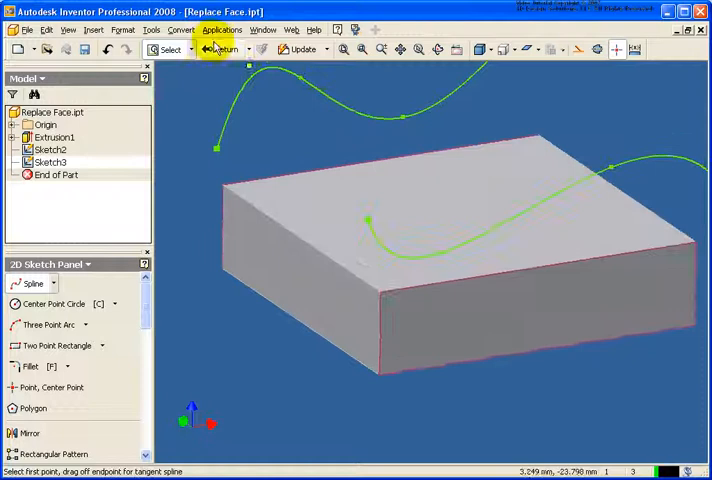
click(224, 48)
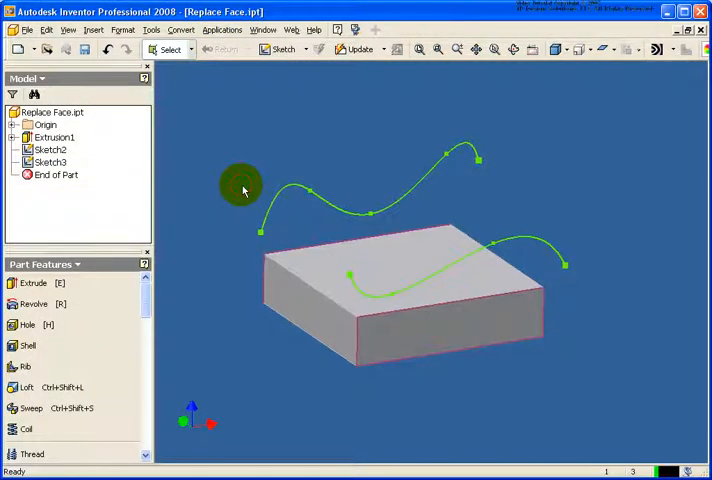
mouse_move(236, 288)
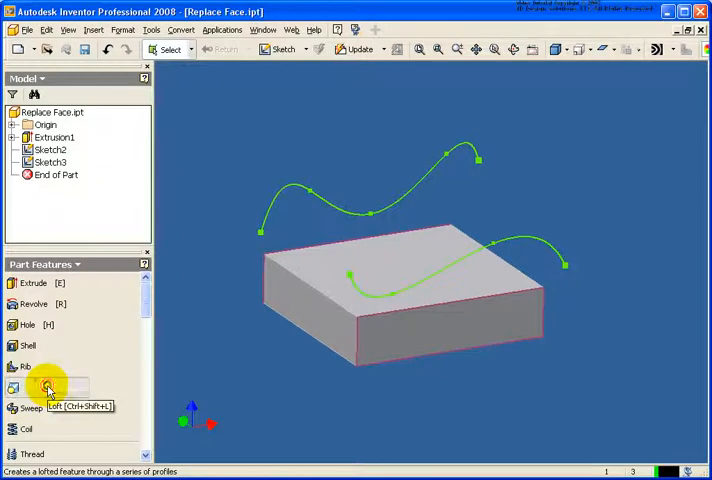
click(28, 388)
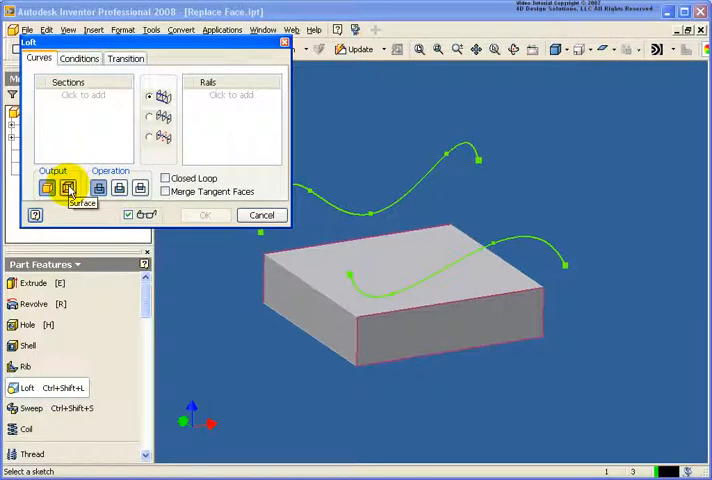
click(340, 204)
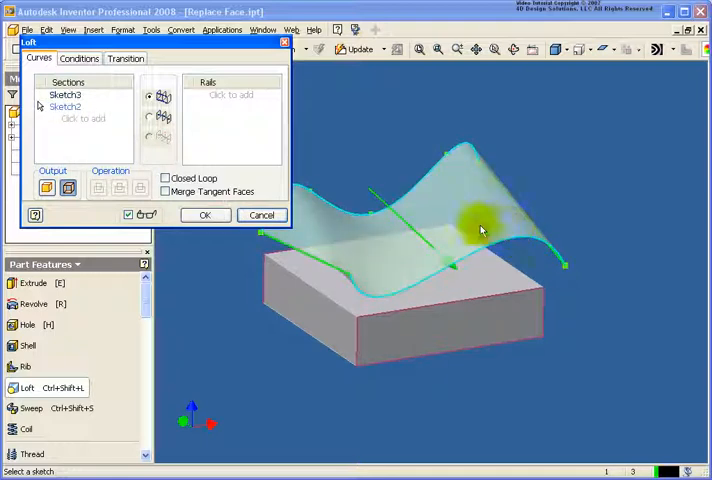
click(204, 216)
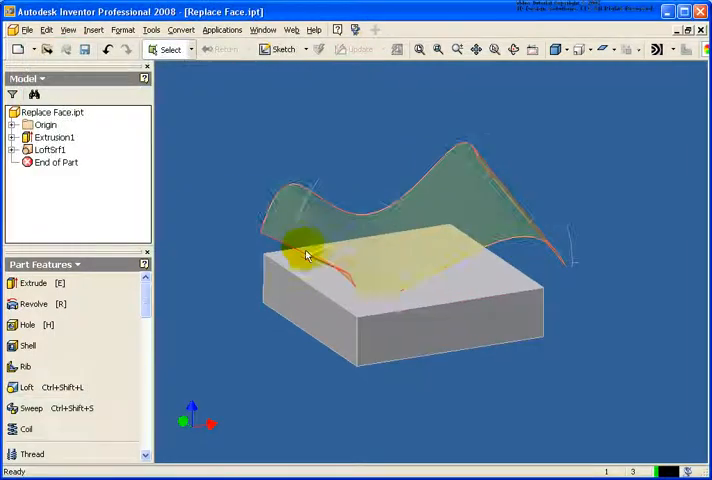
drag(304, 256, 490, 210)
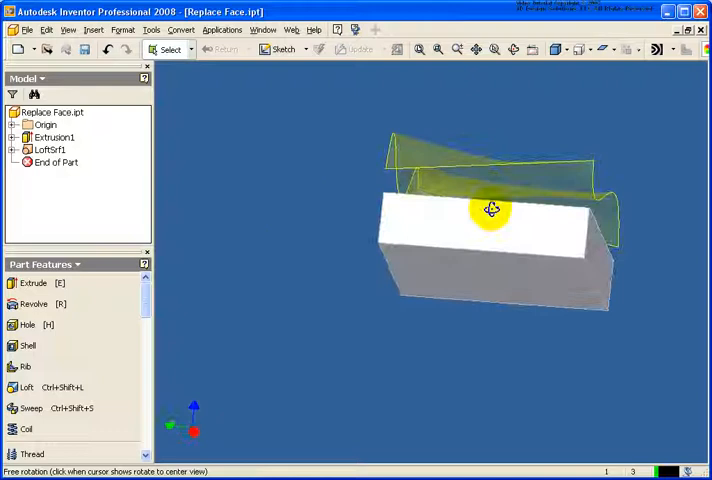
drag(492, 208, 338, 224)
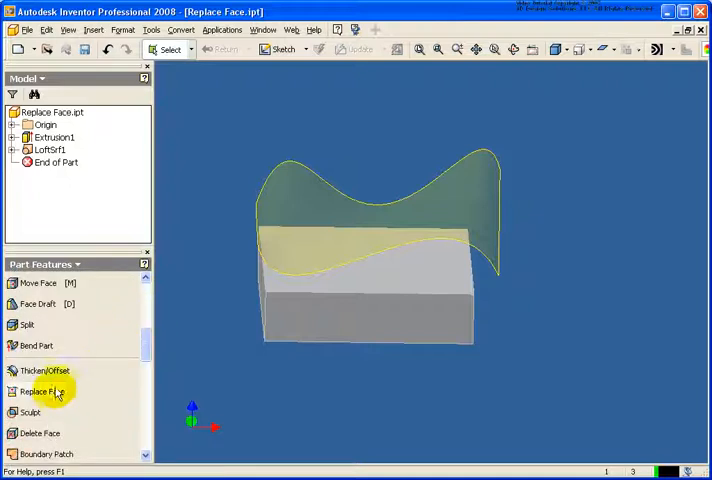
Step: Replace the block's flat top face with lofted surface LoftSrf1 and inspect the curved top
click(44, 392)
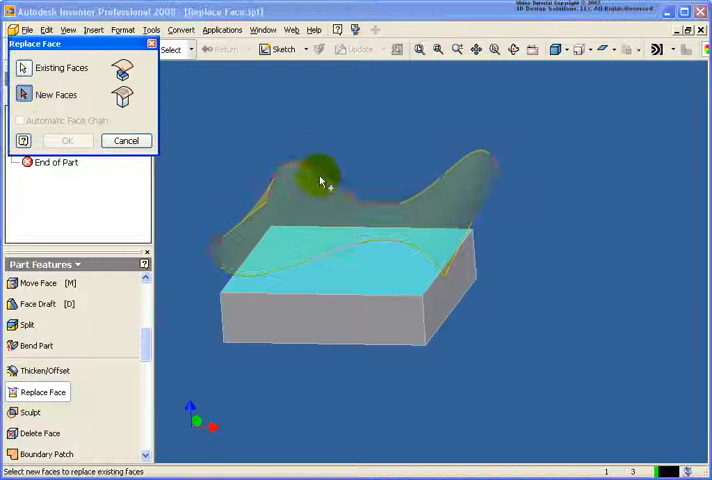
click(68, 140)
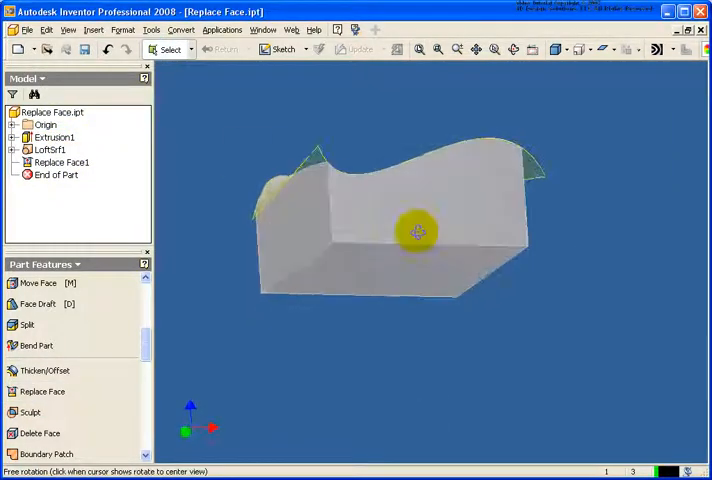
drag(416, 232, 496, 288)
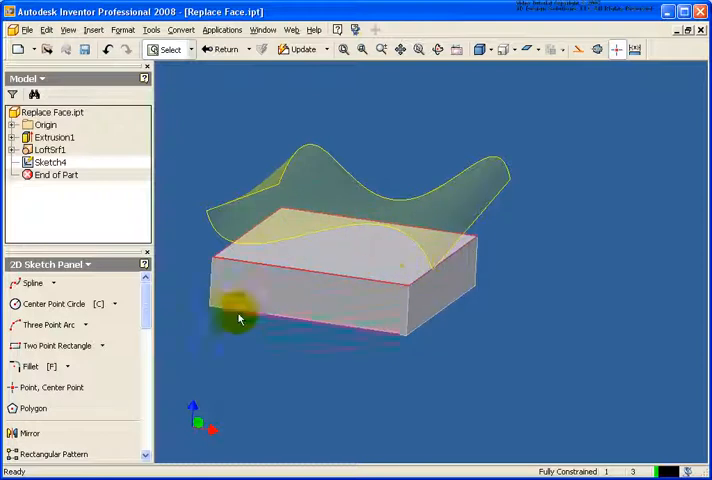
Step: Extrude Sketch4's profile with extents To the lofted surface, creating Extrusion2
click(226, 48)
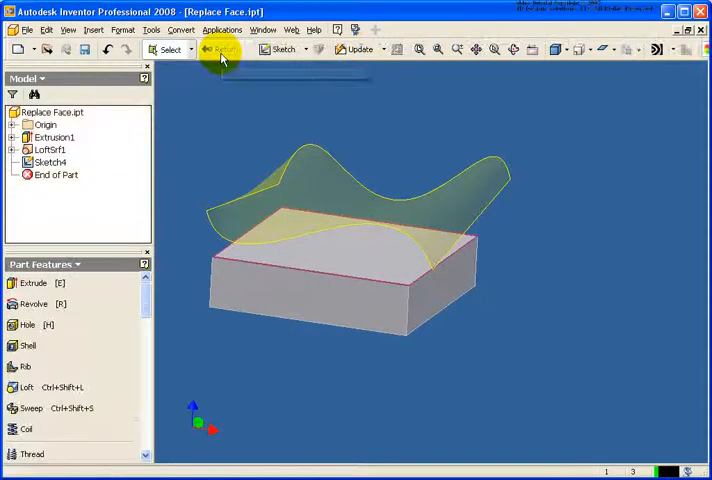
click(32, 284)
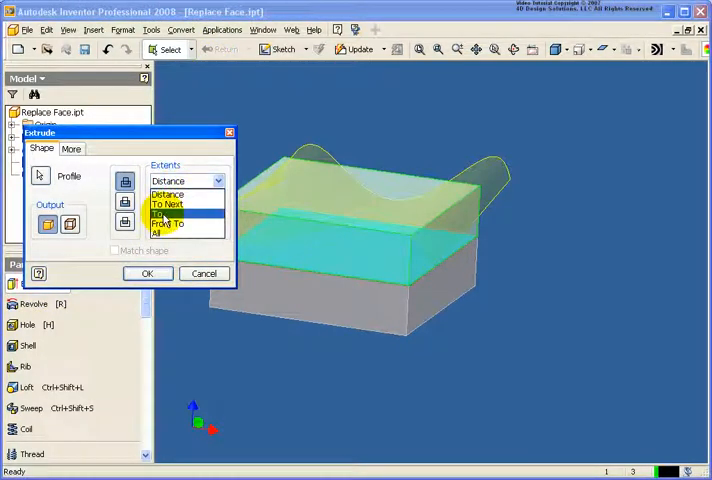
click(164, 224)
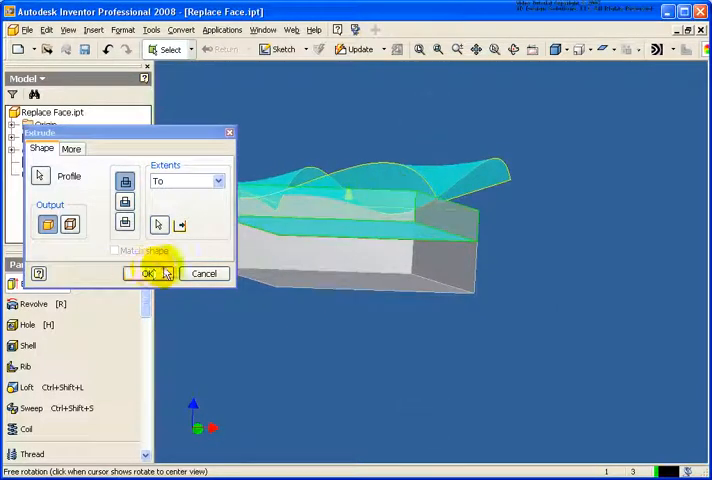
click(148, 272)
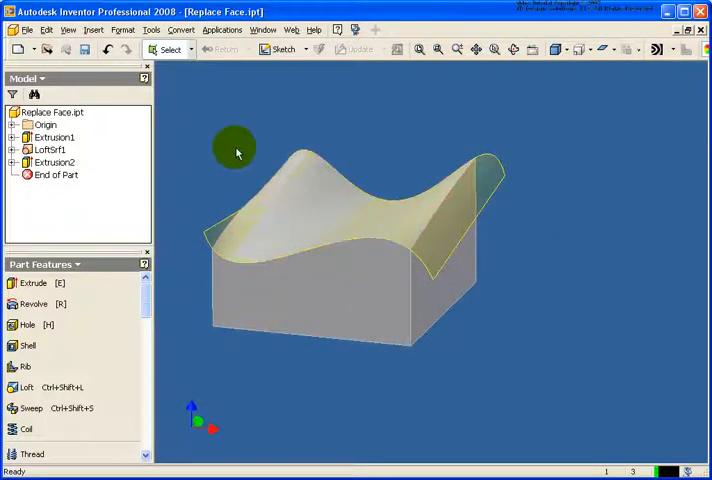
Step: Switch to the Sculpt Surfaces.ipt part from the Window menu
click(264, 28)
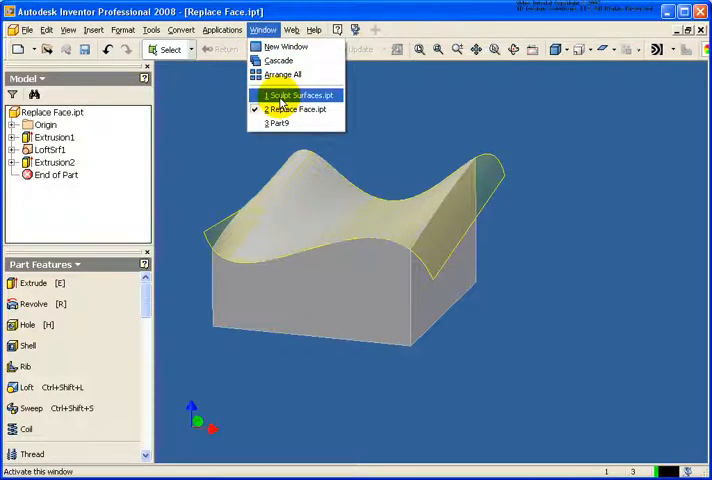
click(300, 96)
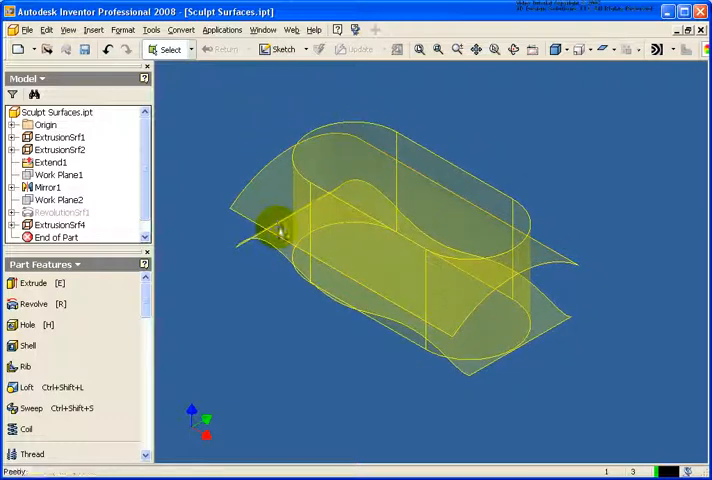
Step: Orbit around the rounded surface body and its crossing wavy surfaces
drag(280, 230, 276, 222)
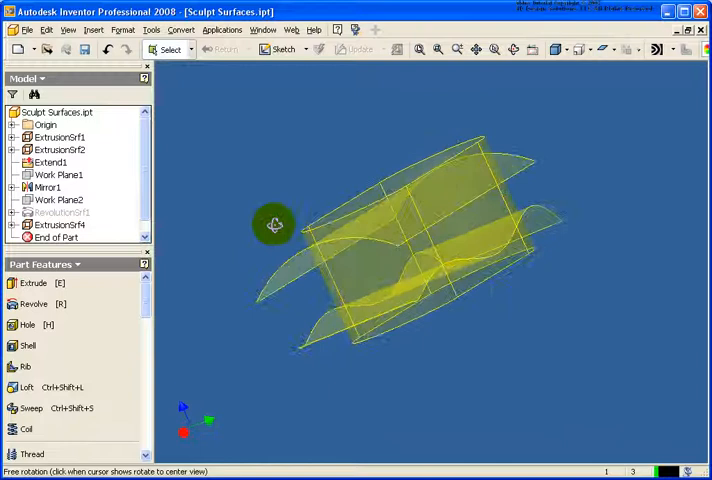
drag(276, 224, 330, 230)
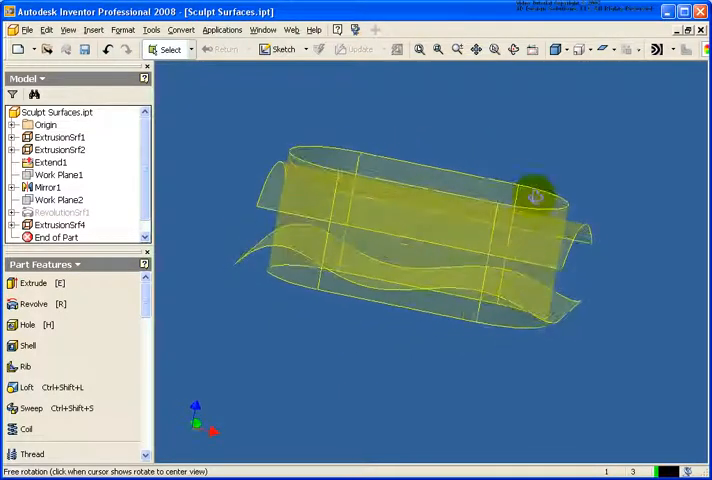
drag(536, 196, 530, 244)
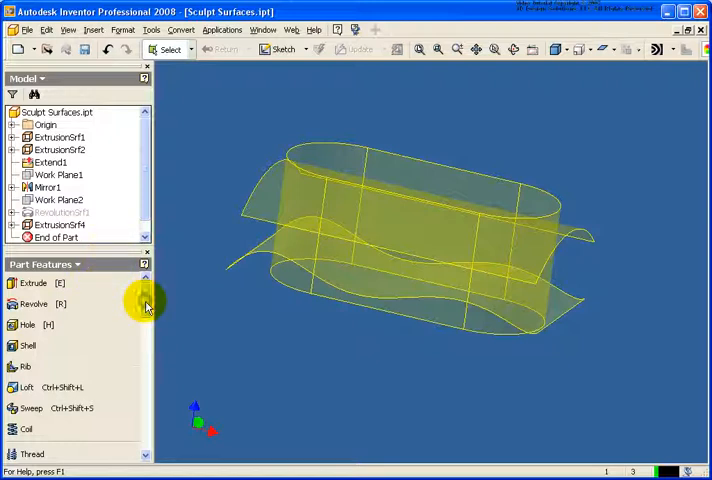
Step: Sculpt the bounding surfaces into a single solid rounded body, Sculpt3
scroll(down, 3)
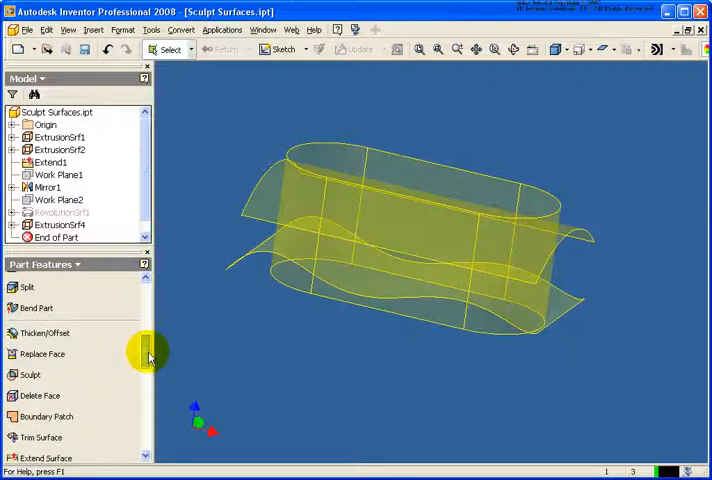
click(30, 374)
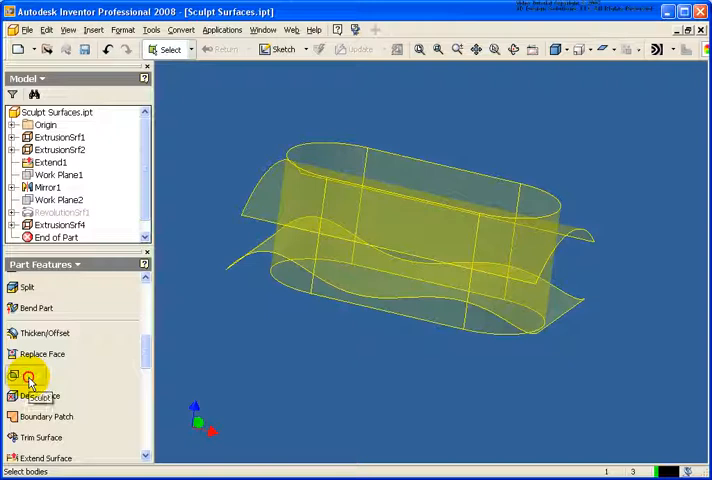
click(32, 376)
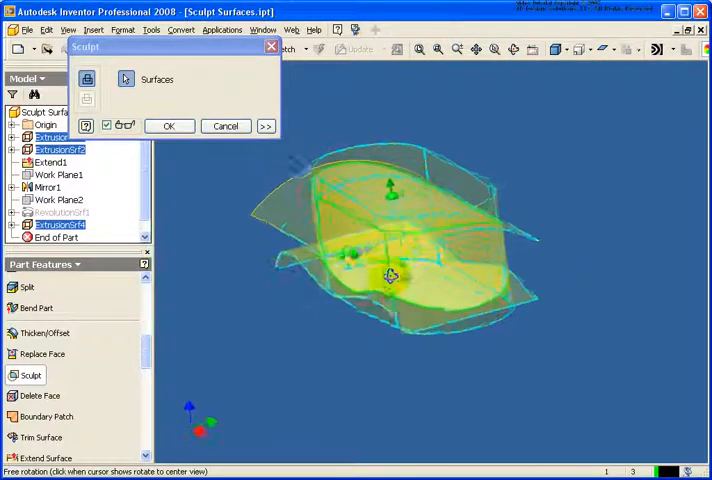
drag(390, 276, 330, 250)
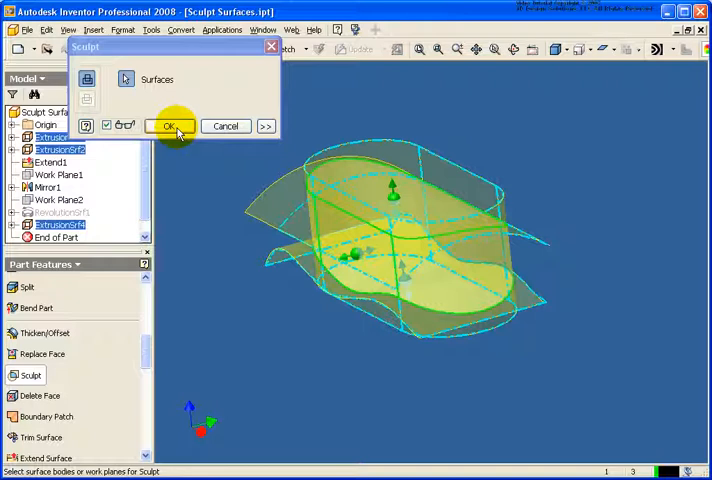
click(168, 126)
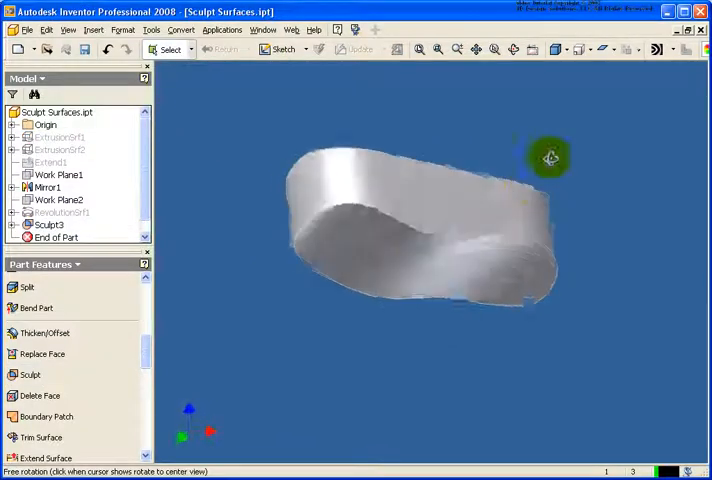
drag(550, 156, 388, 258)
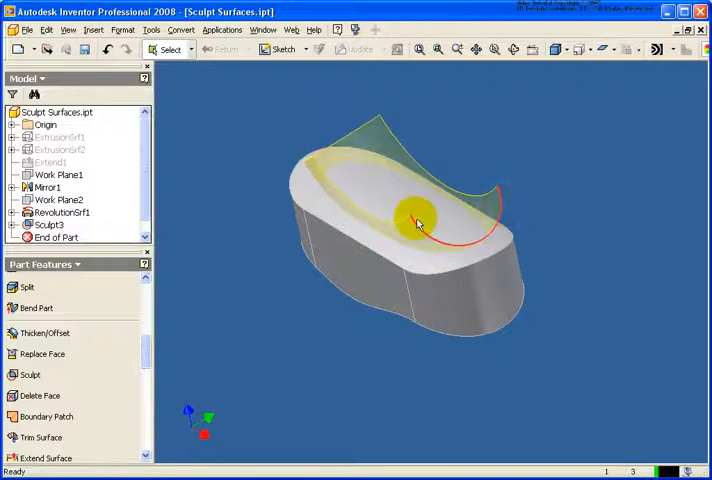
Step: Sculpt-cut the solid with RevolutionSrf1, flipping the kept side to leave a dish shape
click(30, 374)
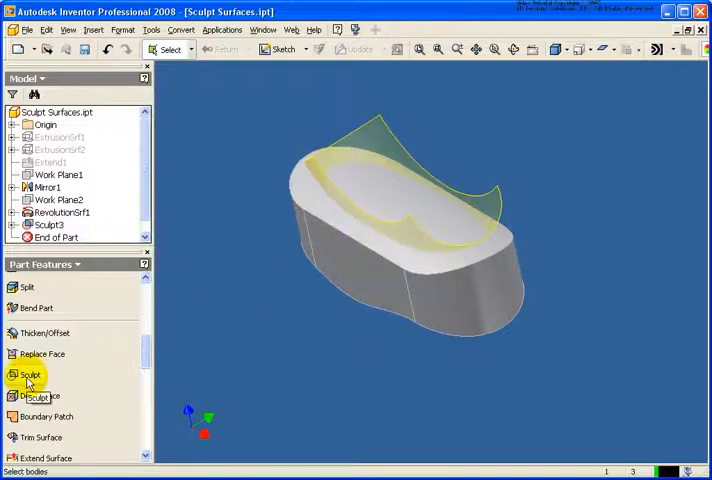
click(30, 376)
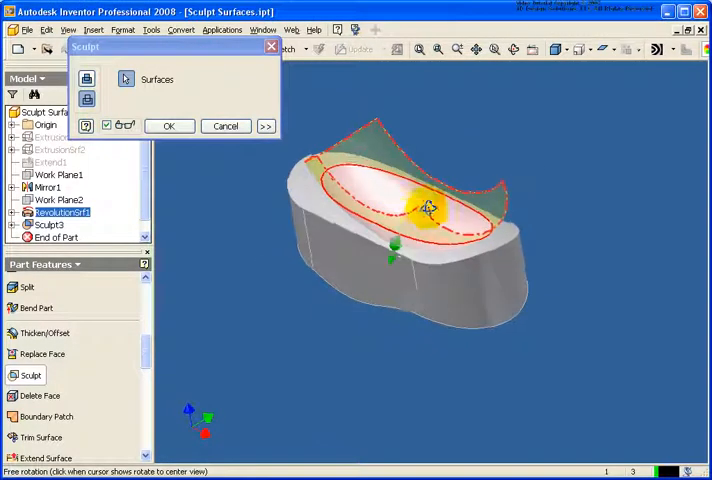
drag(428, 208, 480, 168)
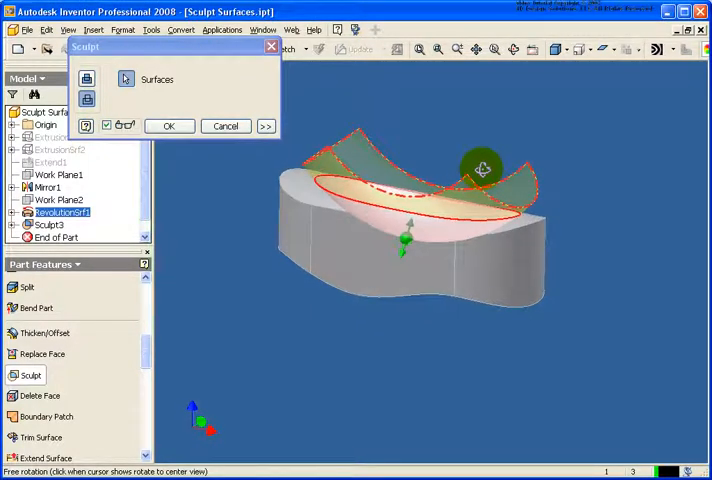
click(266, 126)
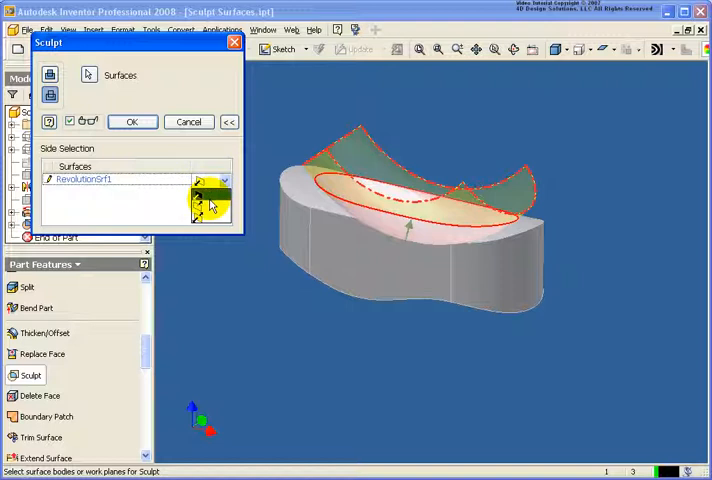
click(210, 180)
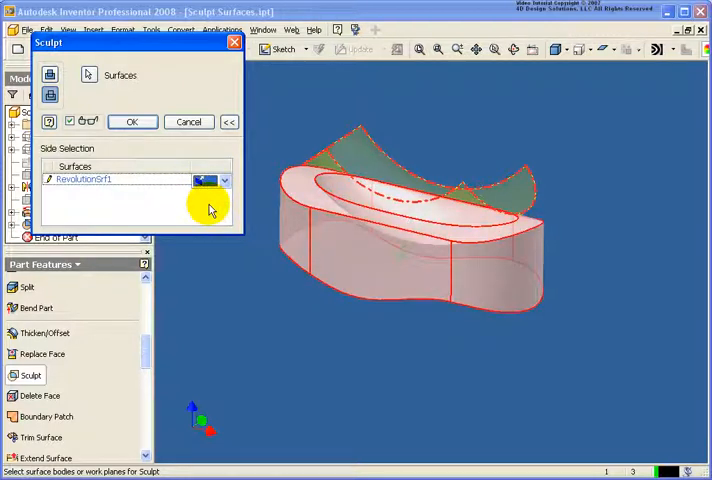
click(132, 120)
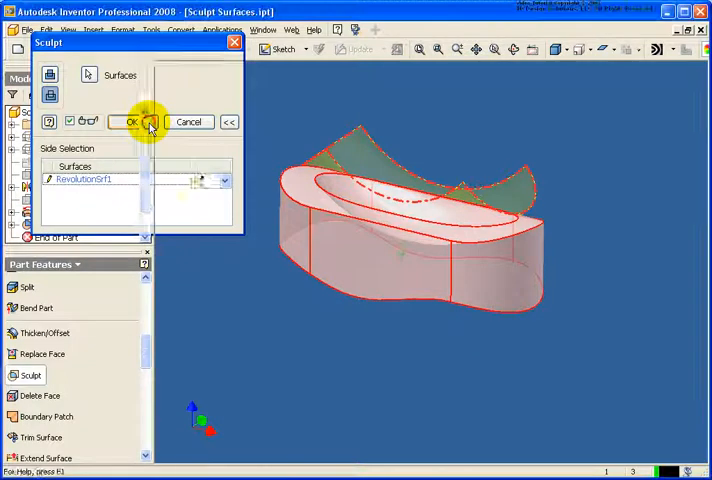
click(132, 120)
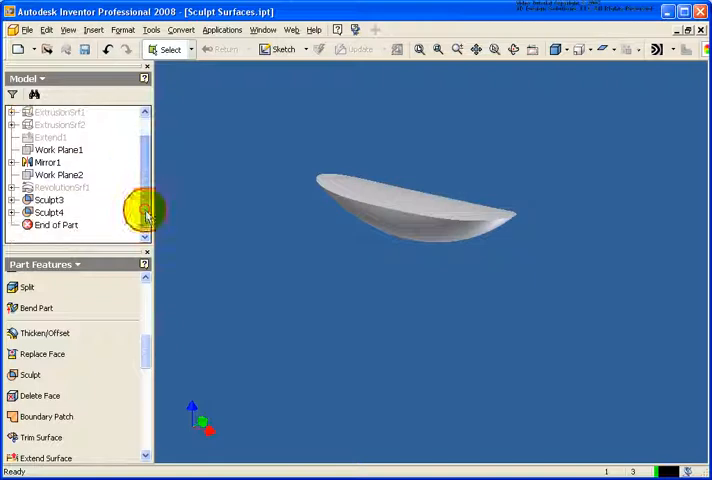
Step: Reopen the new Sculpt4 feature with Edit Feature
right_click(48, 212)
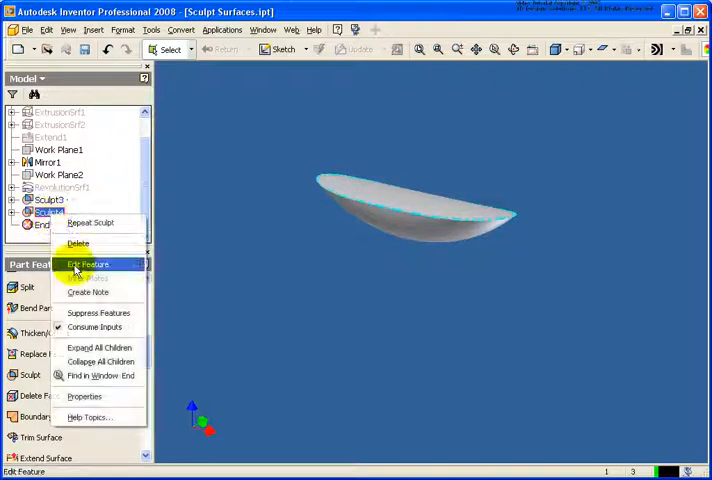
click(88, 264)
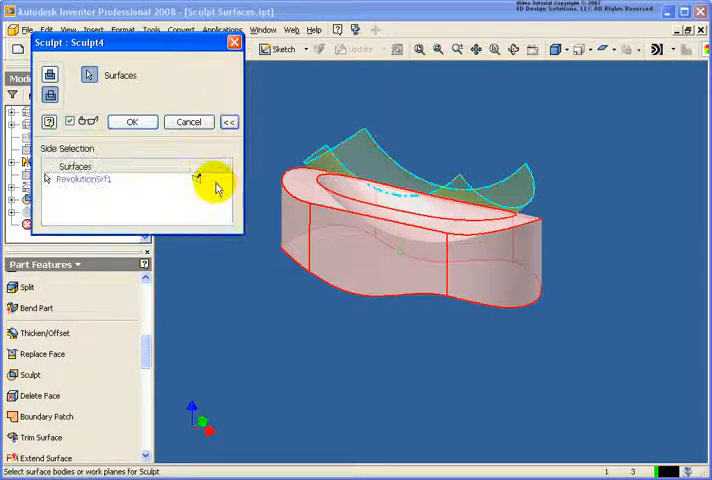